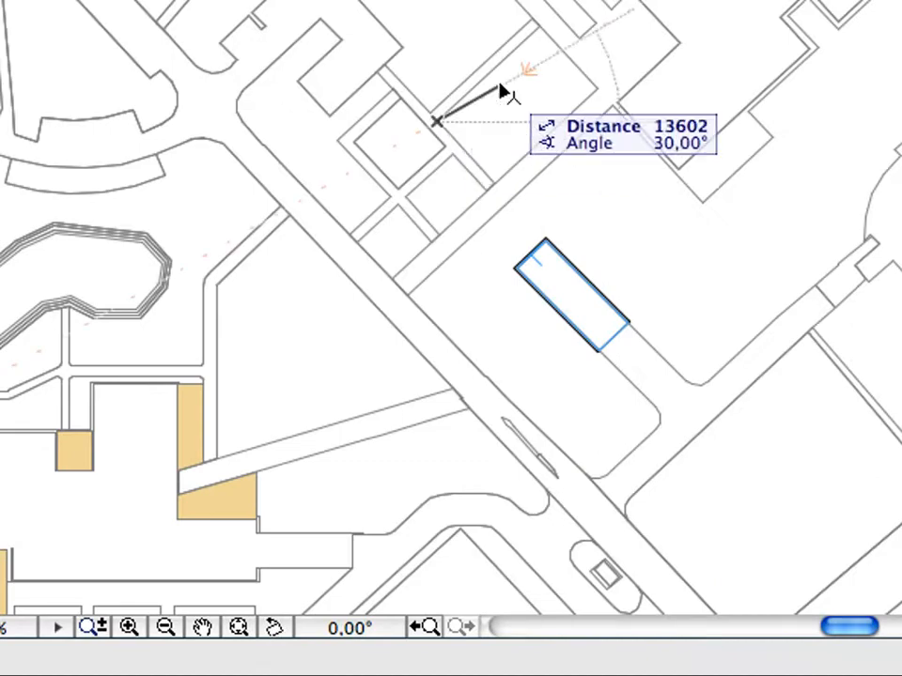
{"action": "mouse_move", "coordinate": [535, 42]}
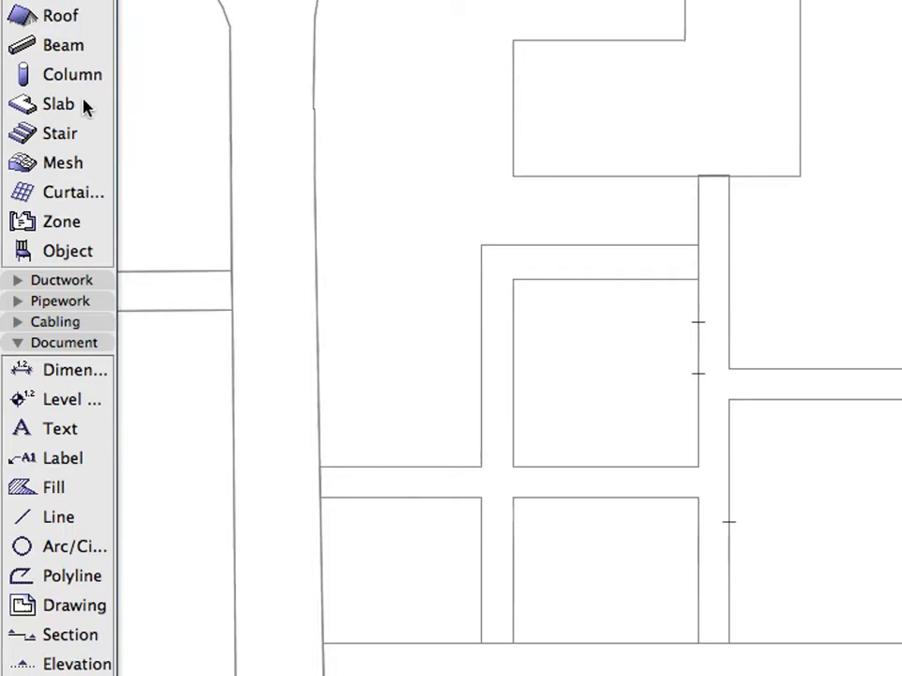
{"action": "mouse_move", "coordinate": [59, 103]}
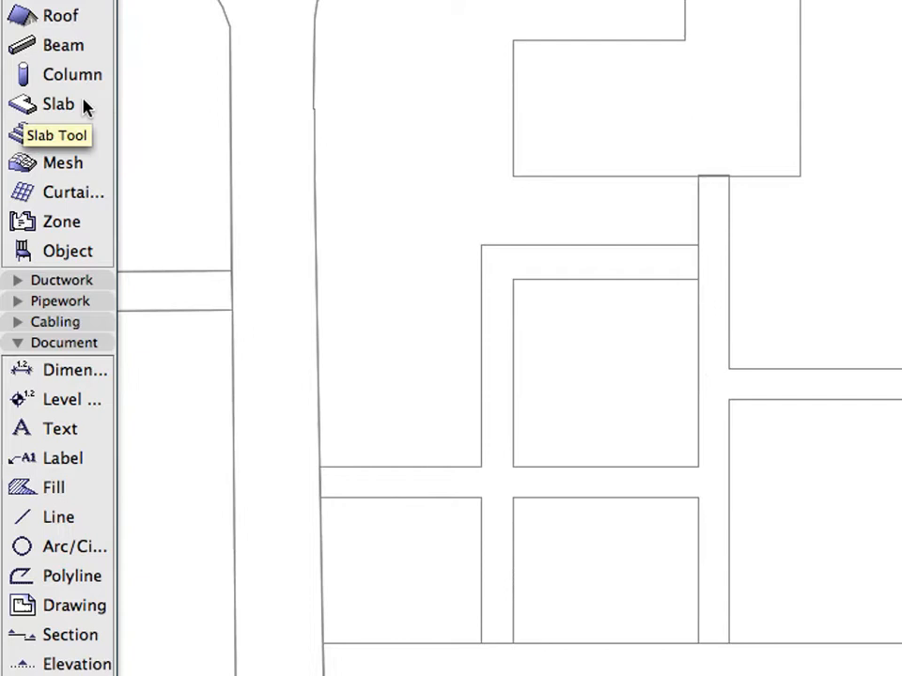
Place slab strips along the cross-shaped walkways with the Slab tool.
{"action": "left_click", "coordinate": [59, 104]}
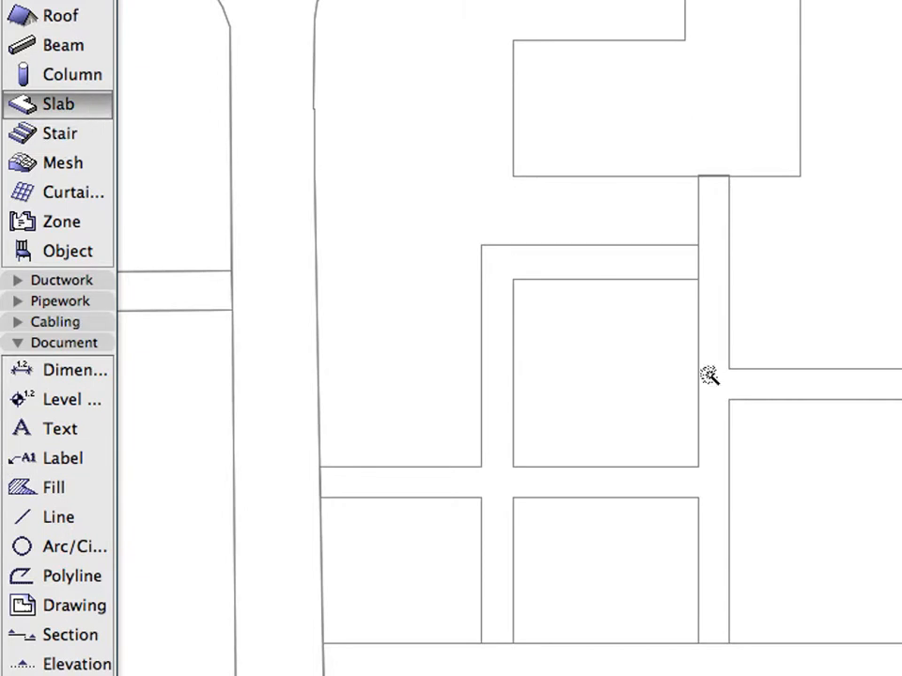
{"action": "left_click", "coordinate": [710, 375]}
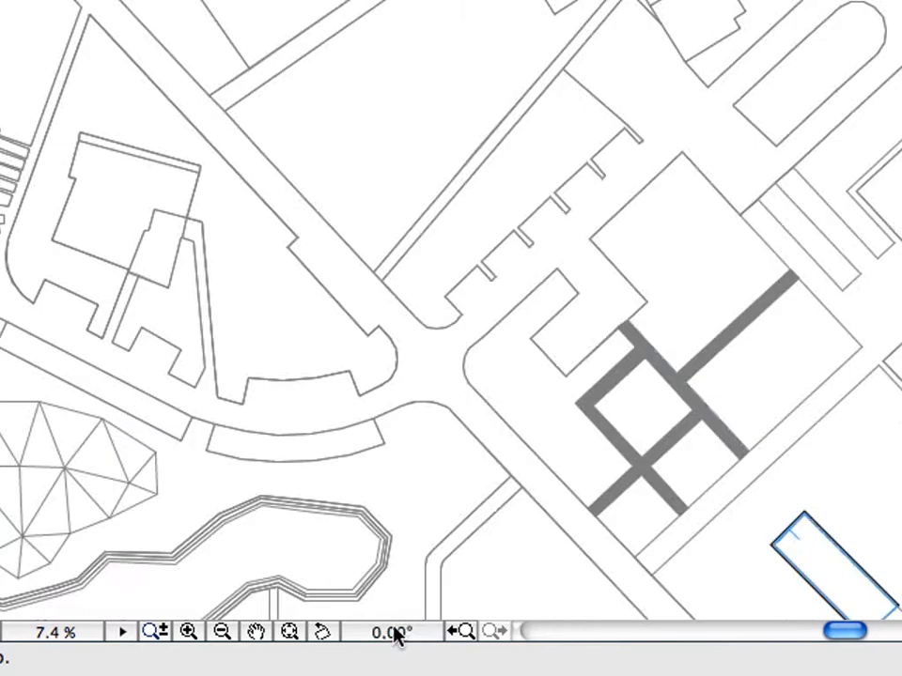
{"action": "mouse_move", "coordinate": [716, 413]}
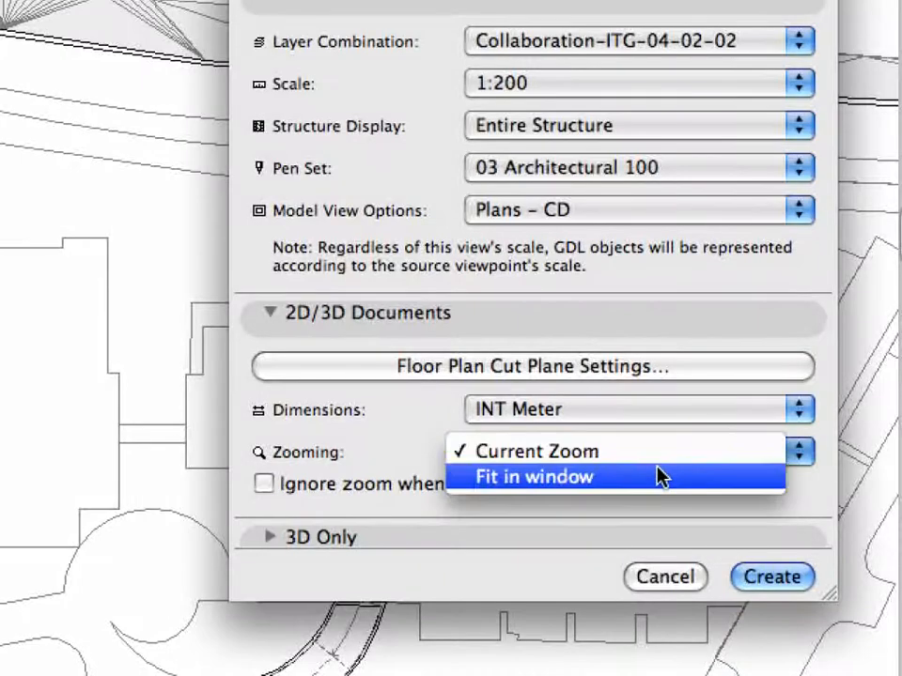
Save the oriented ground floor view with Current Zoom and fill the drawing window.
{"action": "left_click", "coordinate": [535, 451]}
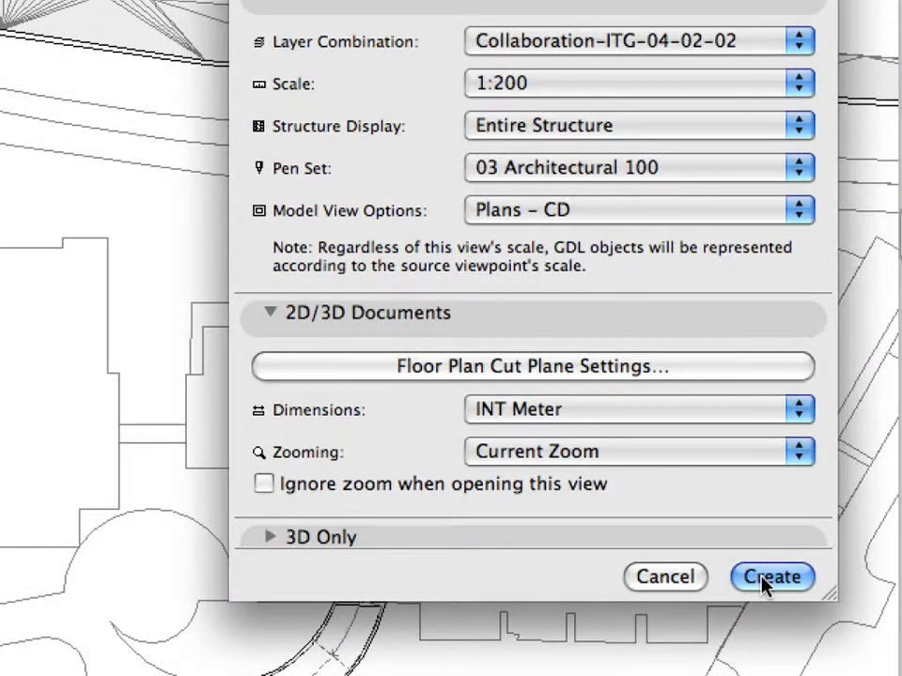
{"action": "left_click", "coordinate": [770, 577]}
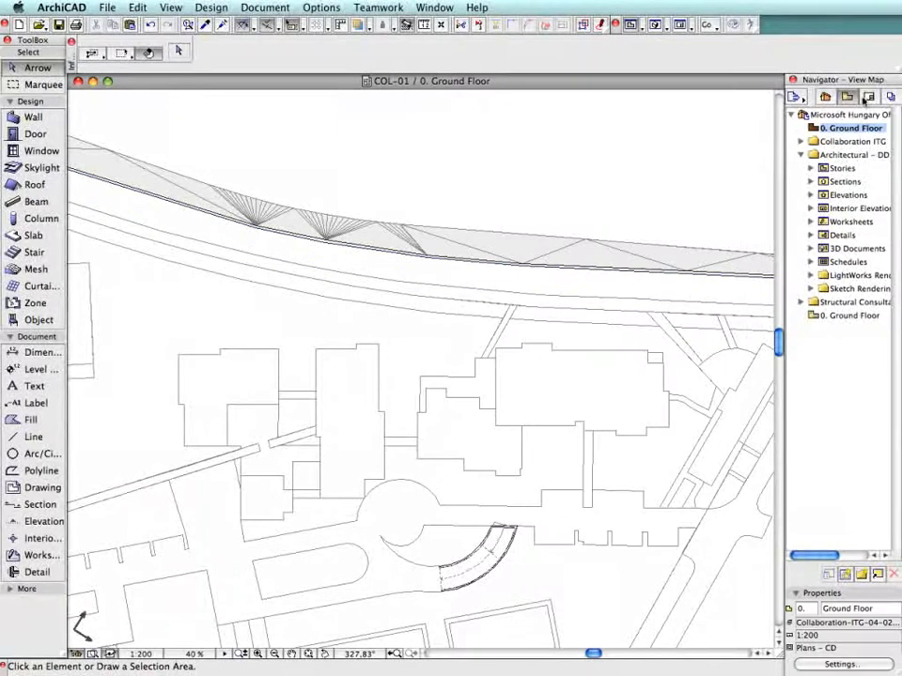
{"action": "left_click", "coordinate": [864, 98]}
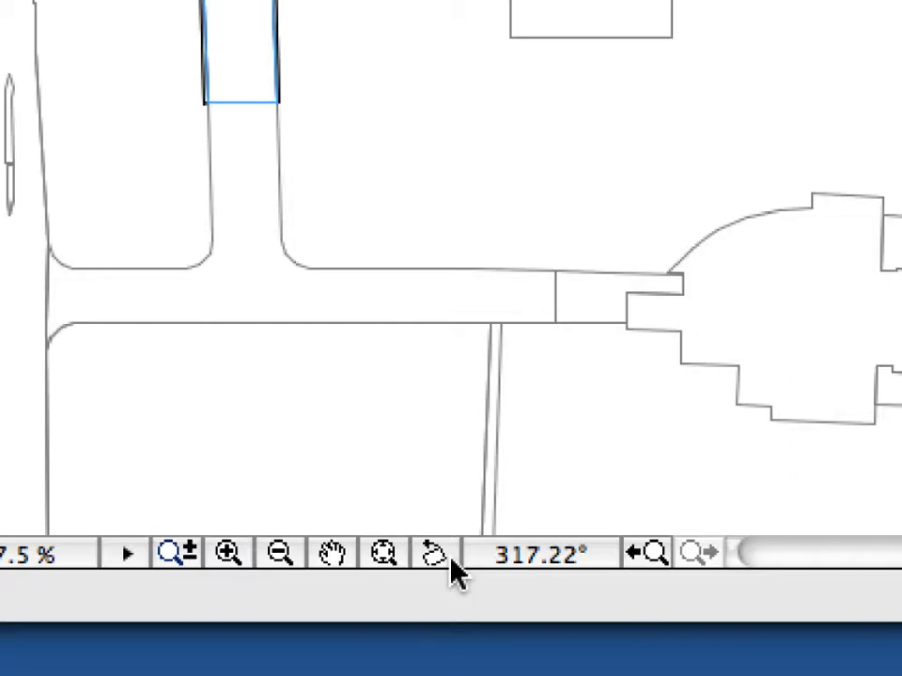
{"action": "mouse_move", "coordinate": [544, 564]}
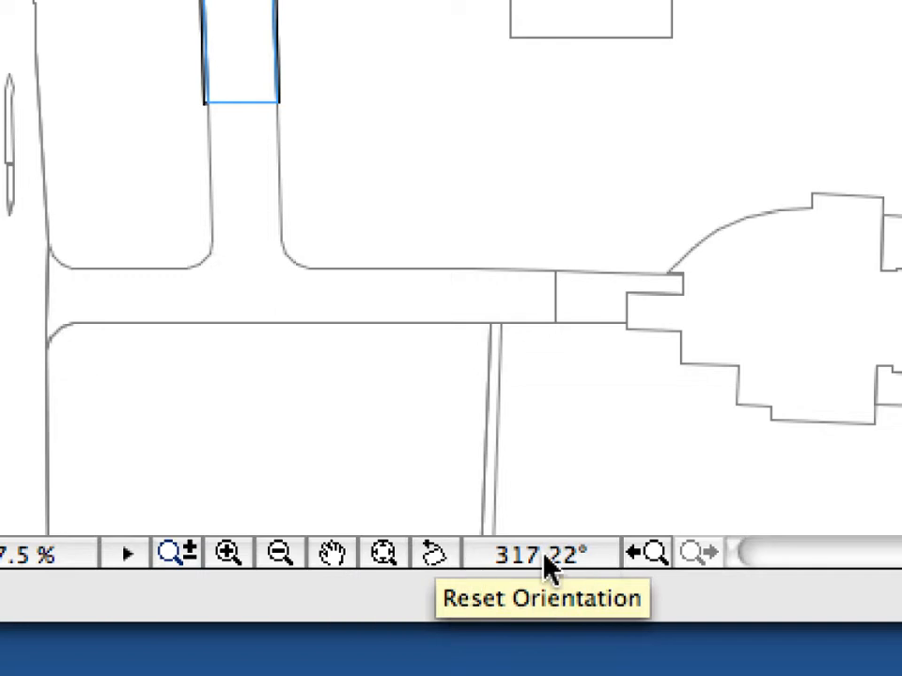
{"action": "mouse_move", "coordinate": [601, 573]}
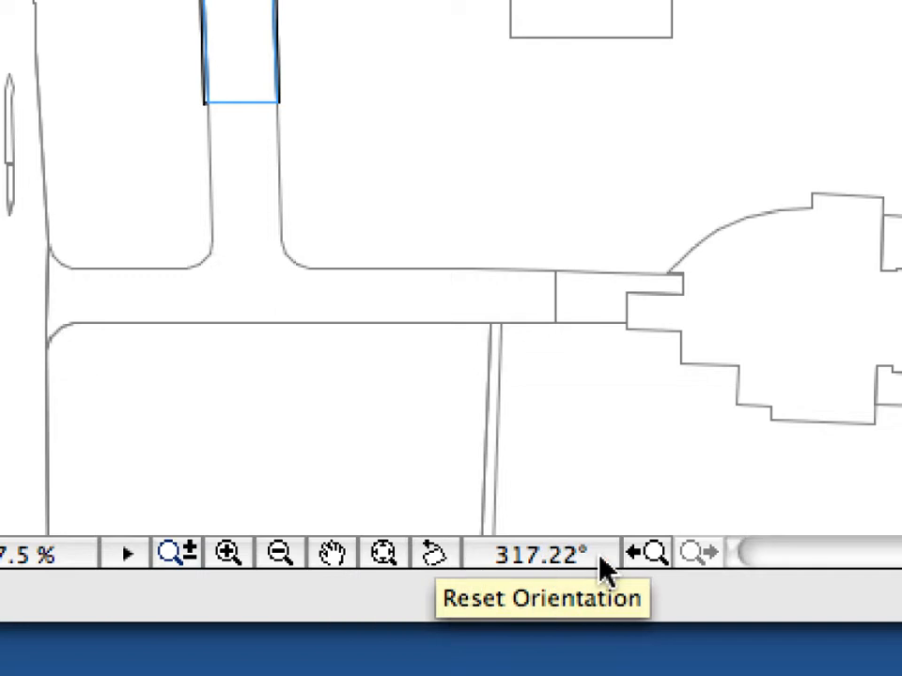